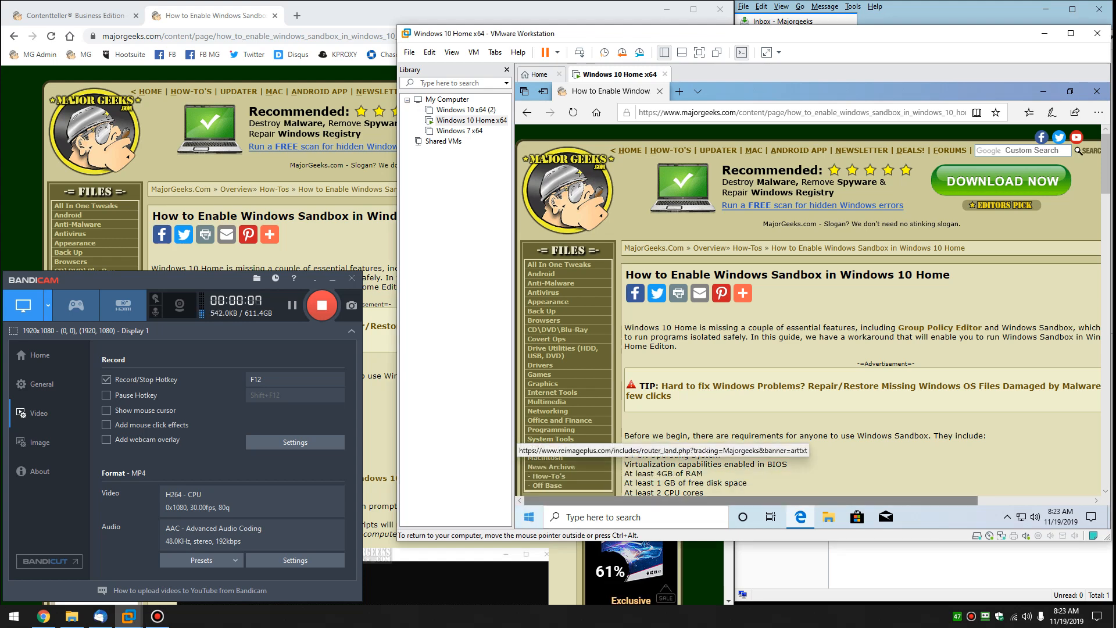
Scroll the how-to article and follow 'Download required batch files' to the MajorGeeks download page.
click(528, 516)
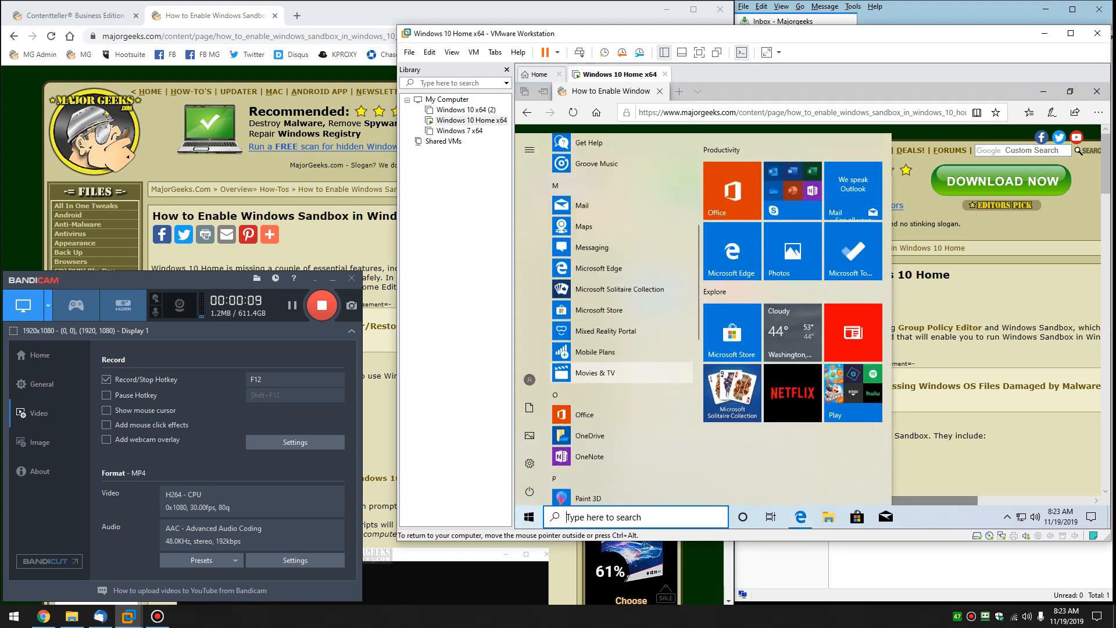
scroll(down, 3)
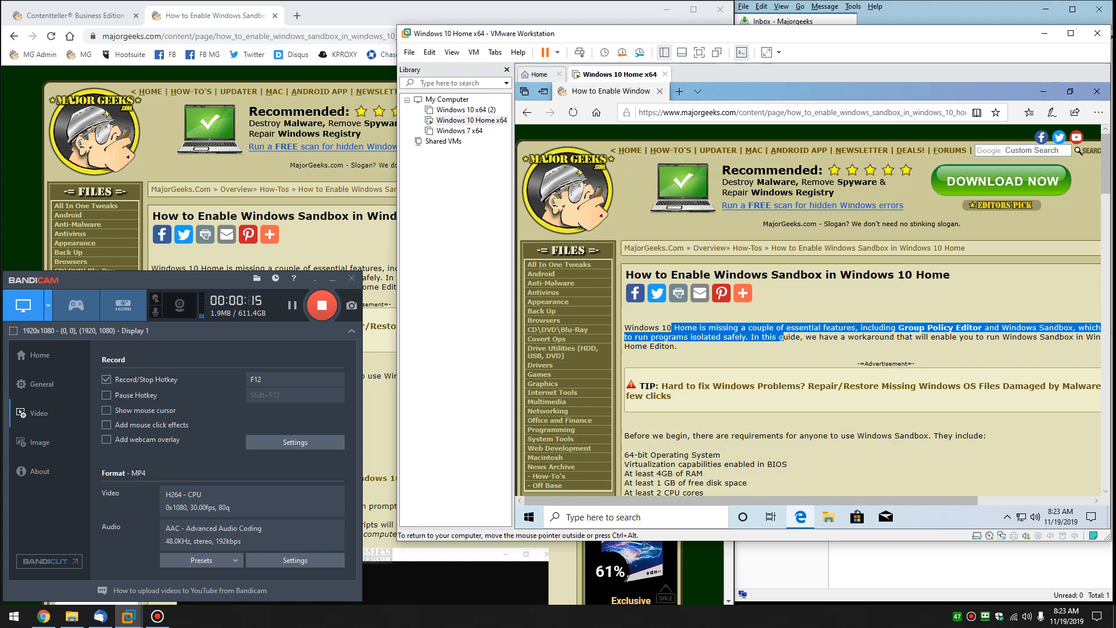
scroll(down, 3)
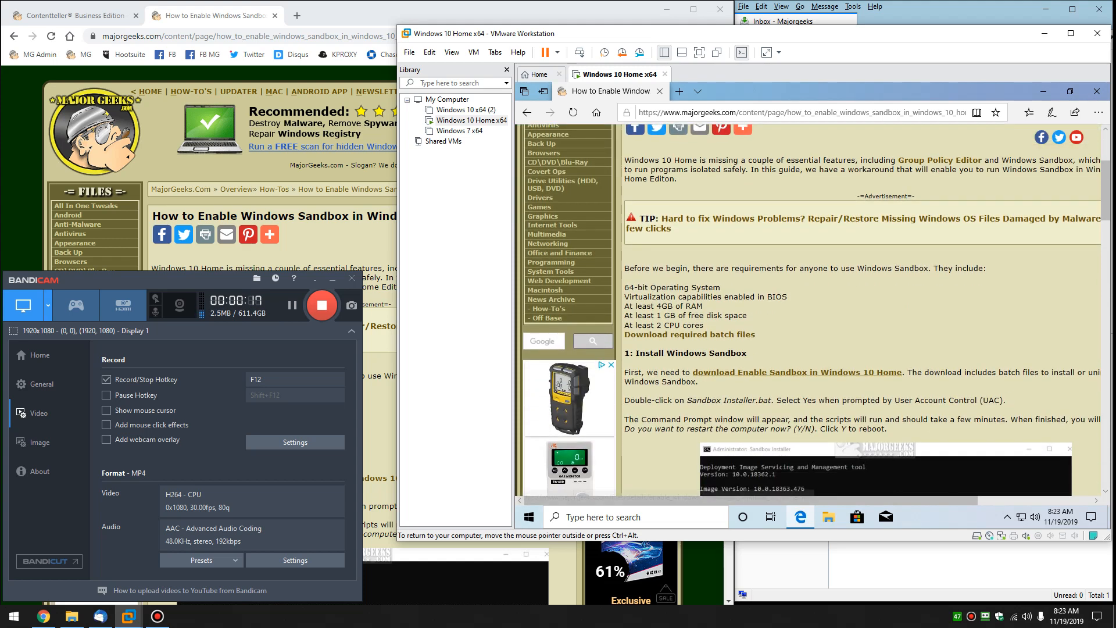
mouse_move(688, 334)
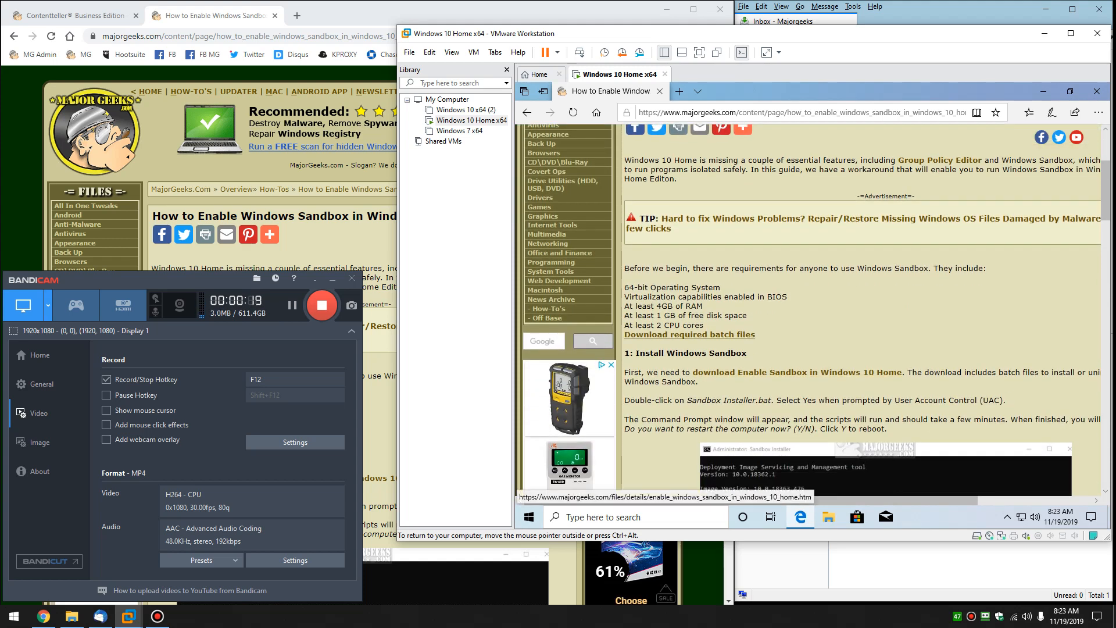
click(672, 91)
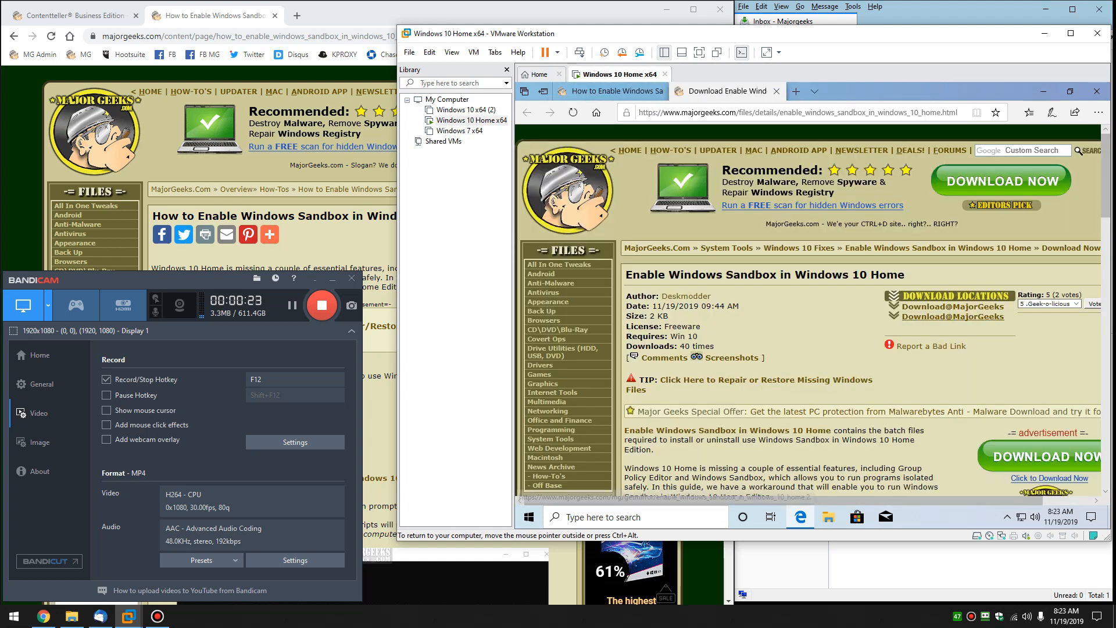
Download the sandbox batch files package via Download@MajorGeeks.
click(952, 306)
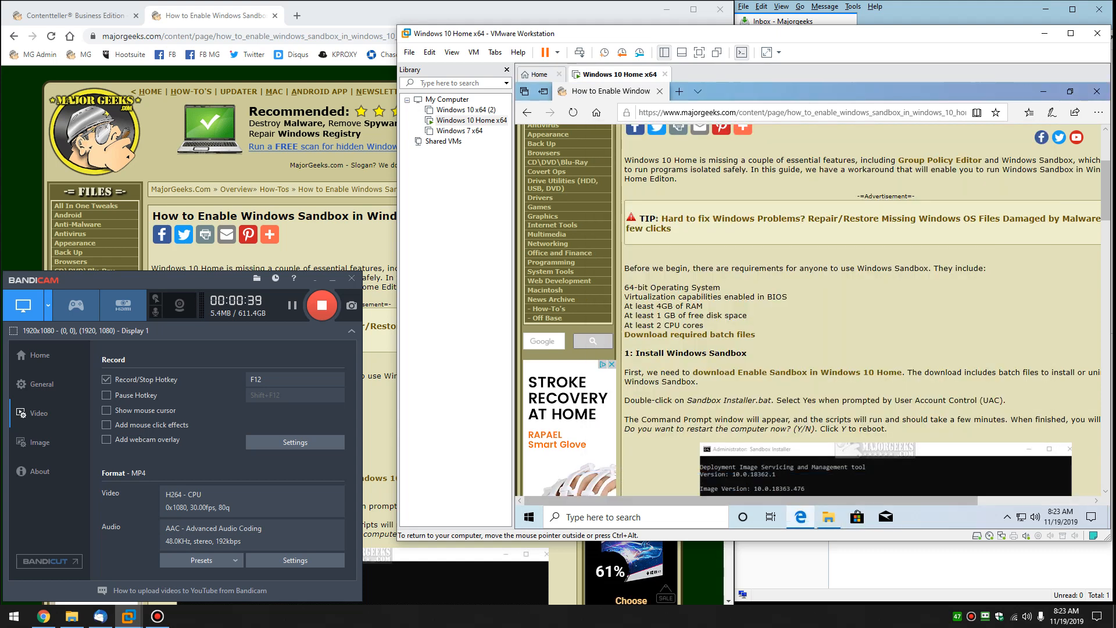
Extract the Windows Sandbox for Windows 10 Home zip from Downloads into its default folder.
click(827, 517)
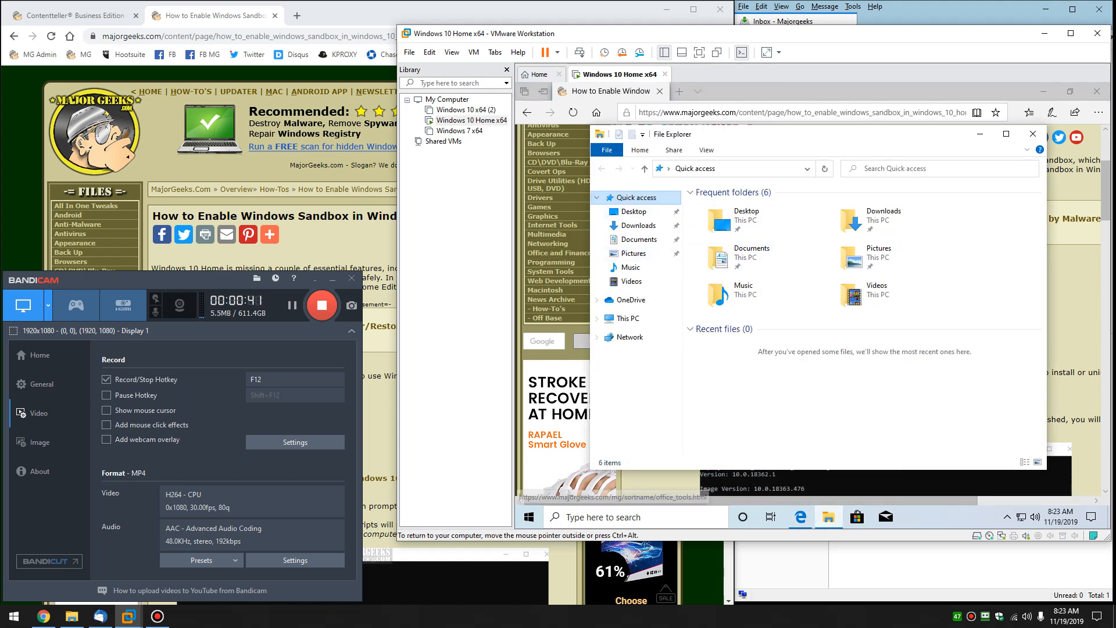
click(639, 225)
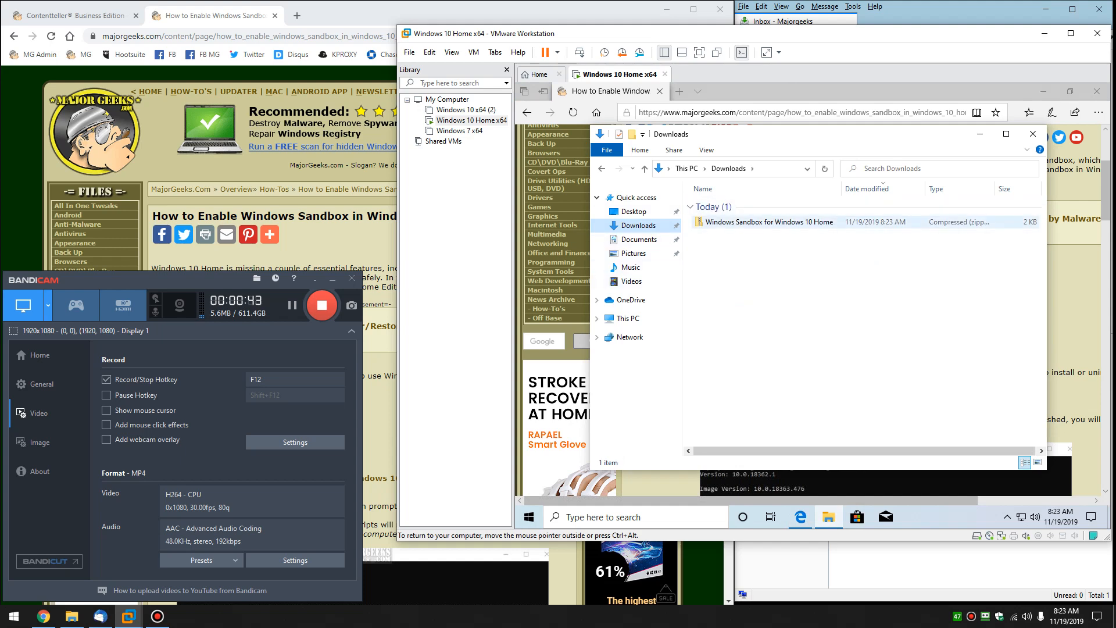
double_click(767, 221)
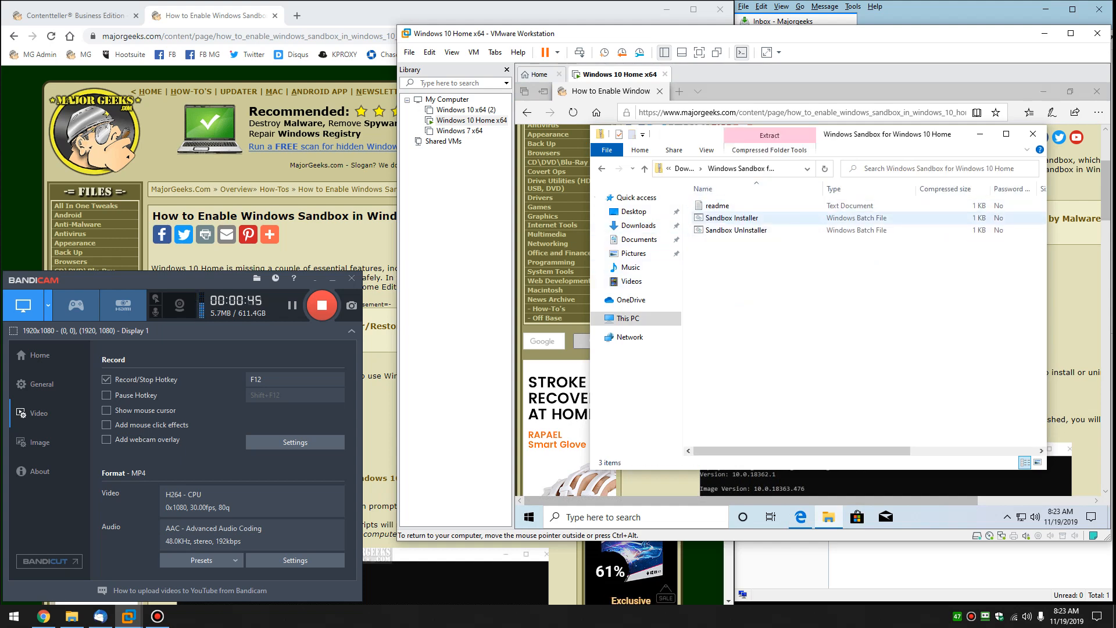
click(770, 150)
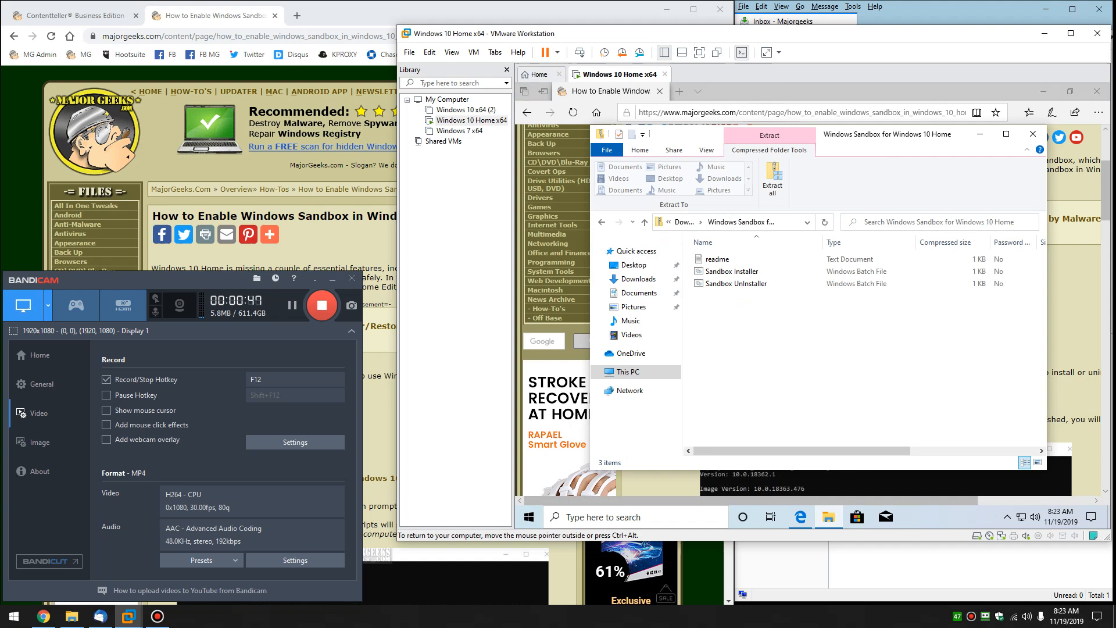
click(773, 180)
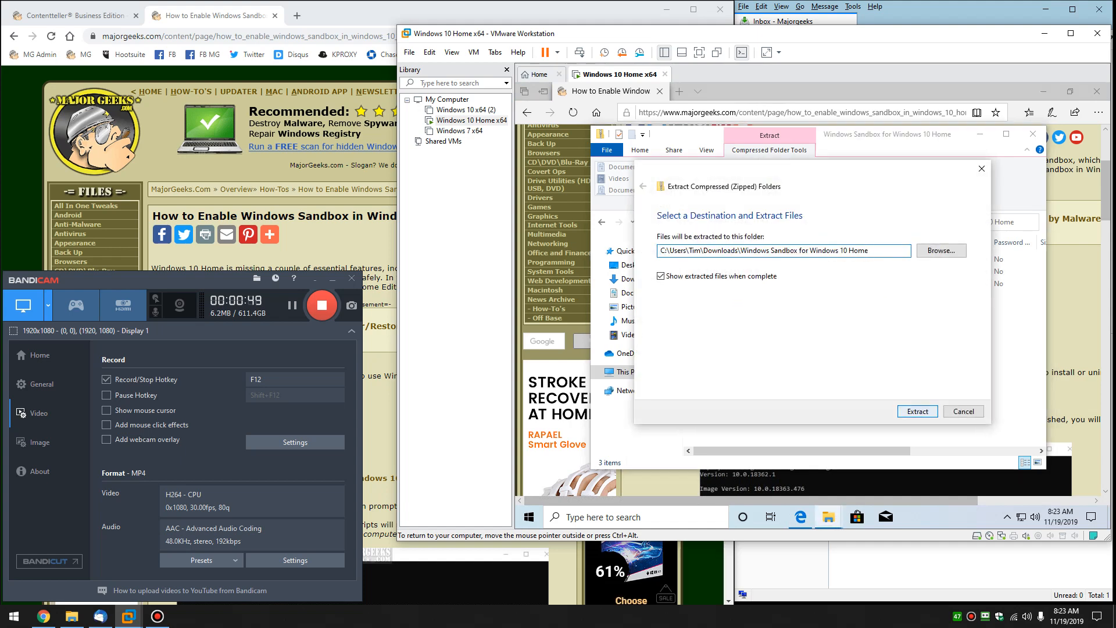
click(917, 411)
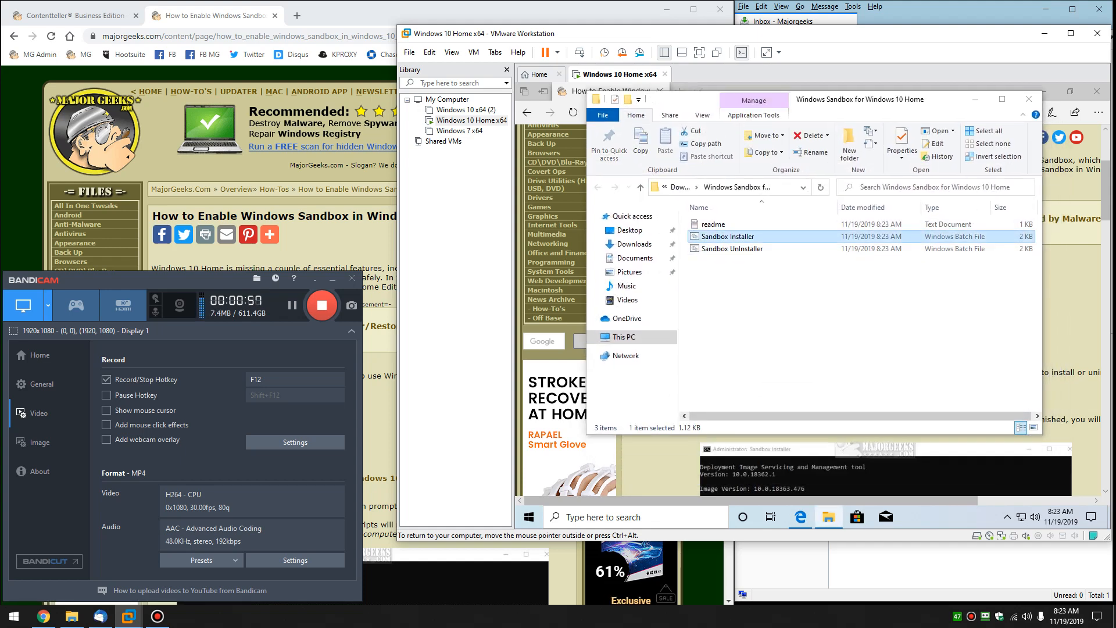
click(733, 248)
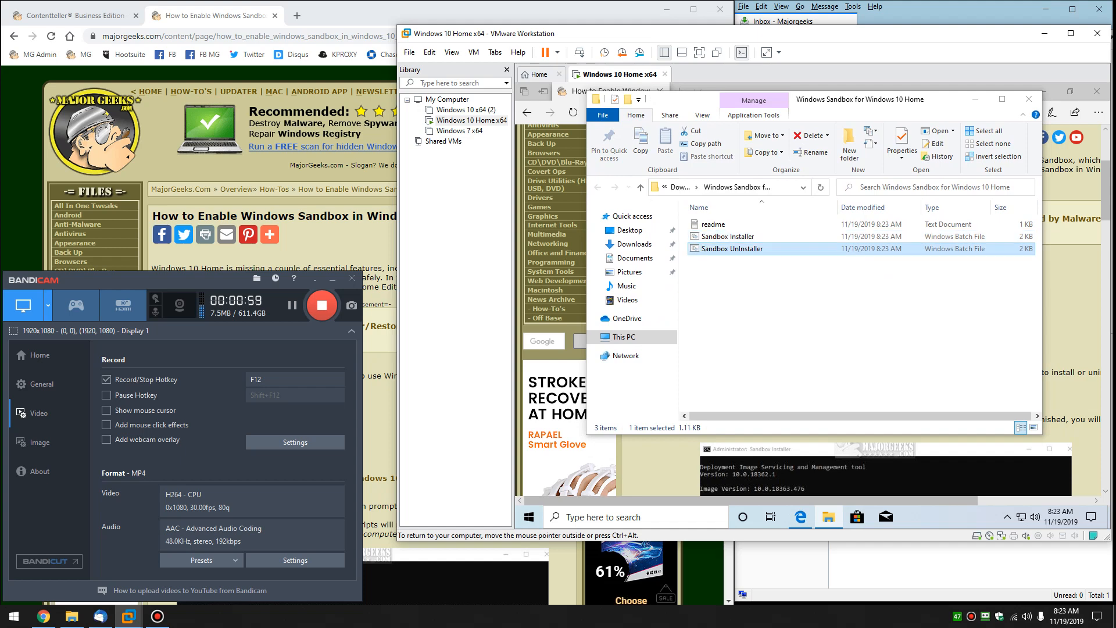
click(729, 236)
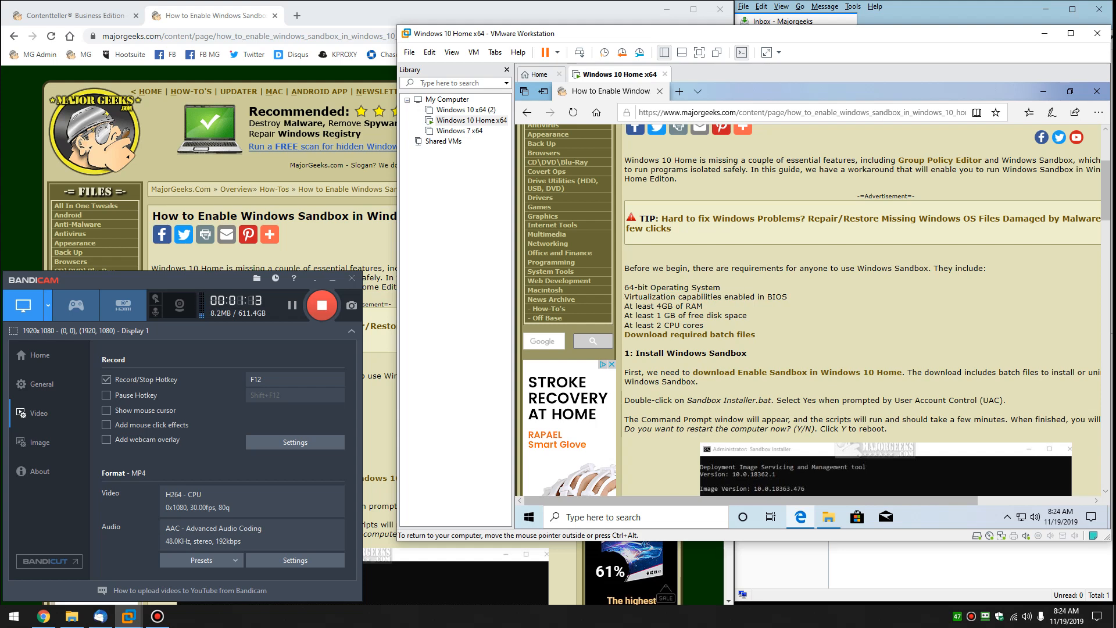
scroll(down, 3)
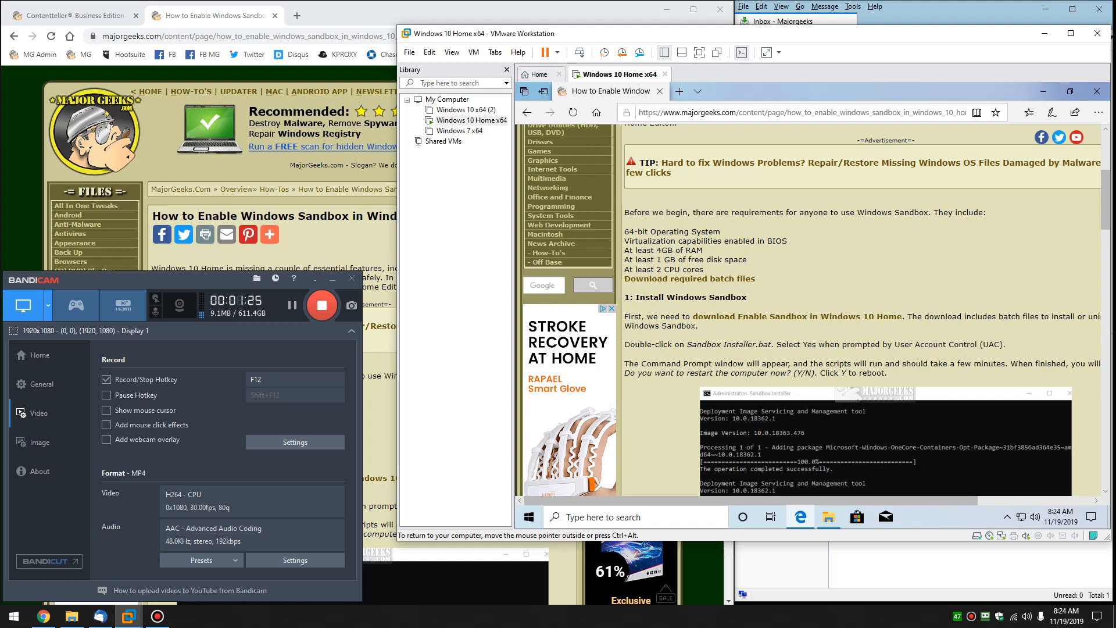
scroll(down, 3)
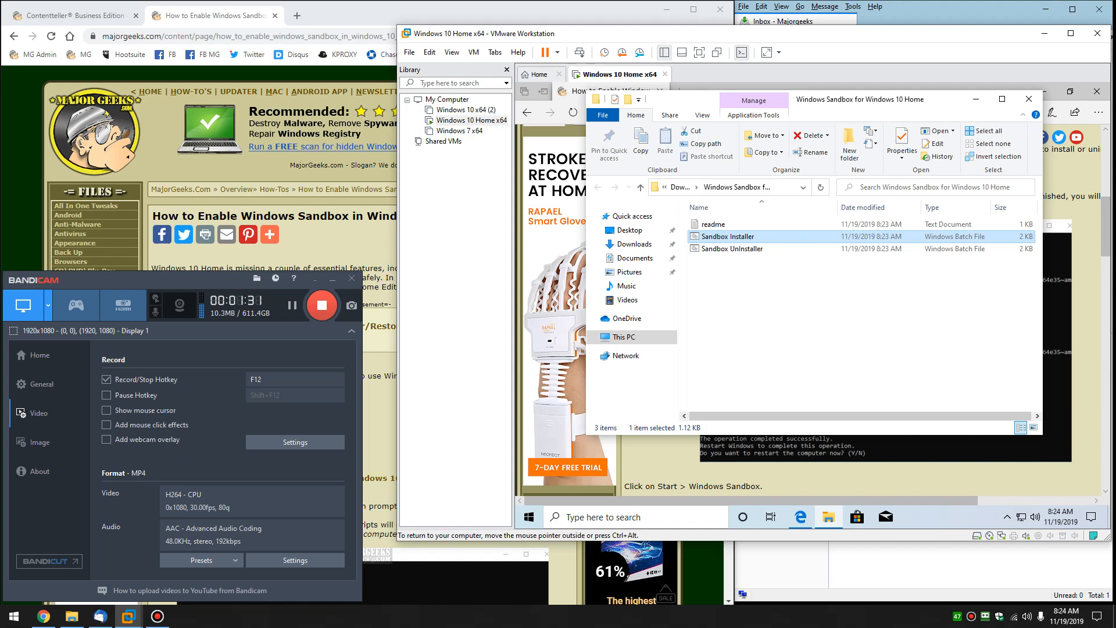
Run Sandbox Installer, bypassing SmartScreen with Run anyway and approving the UAC prompt.
double_click(727, 235)
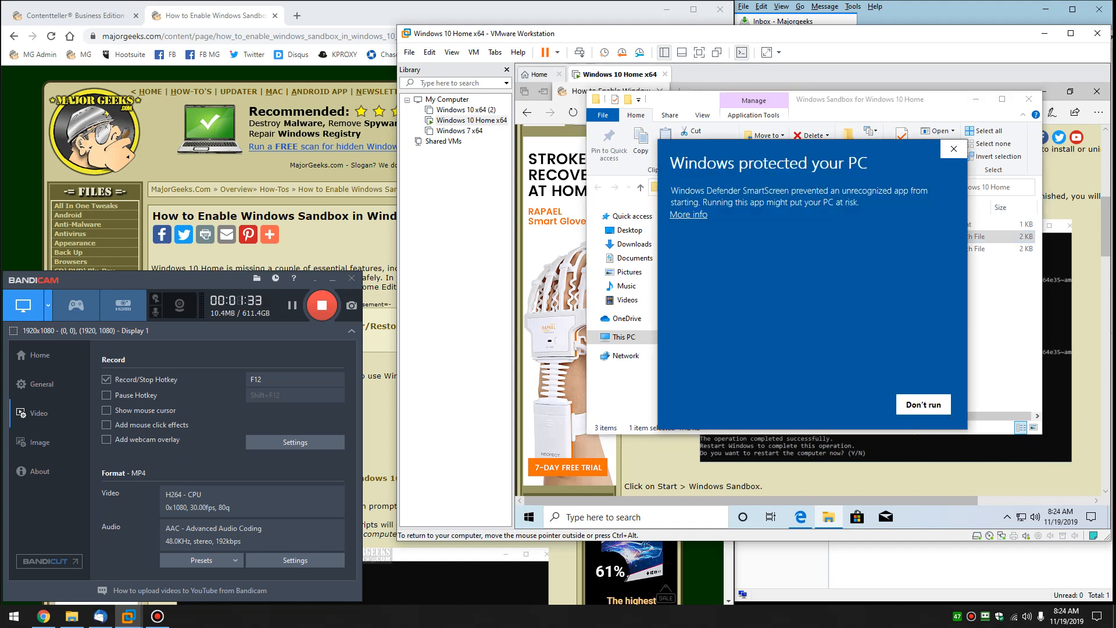
click(686, 215)
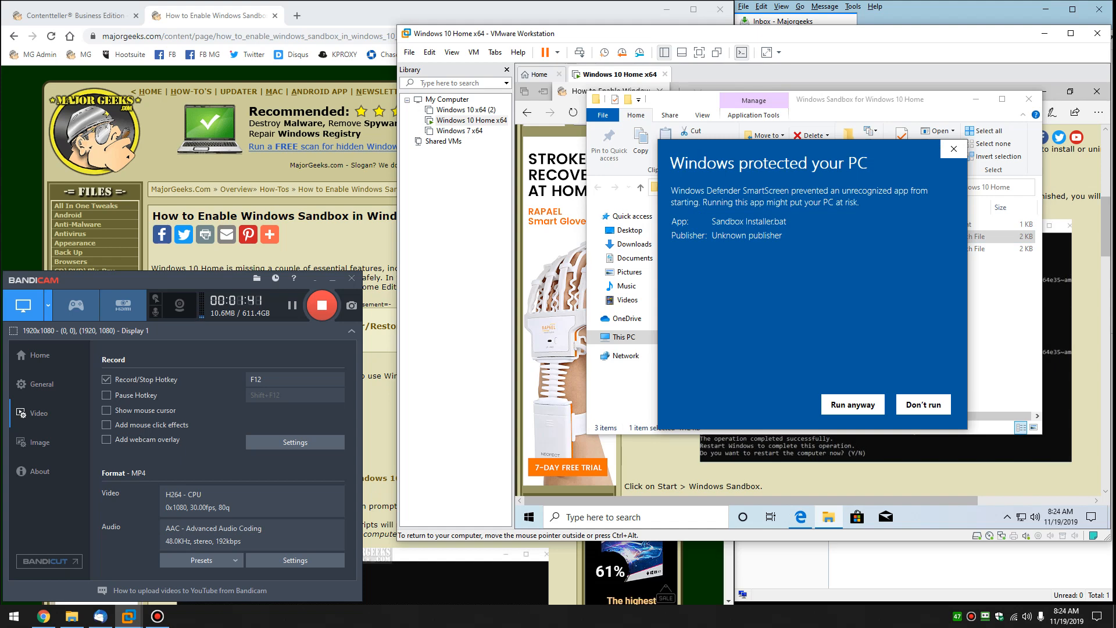
click(851, 404)
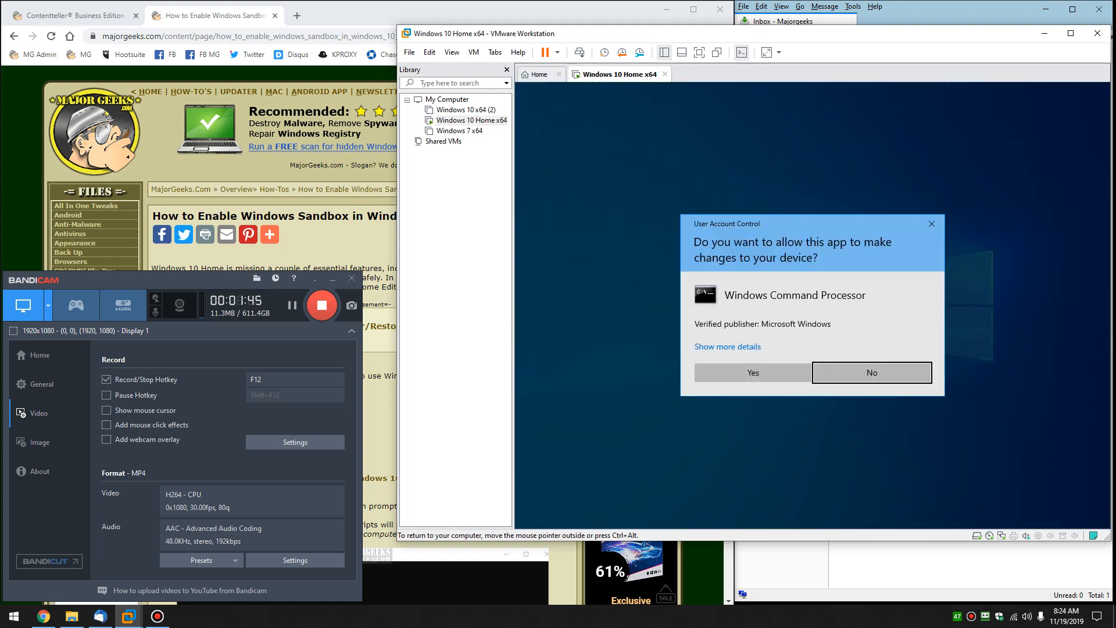
click(872, 372)
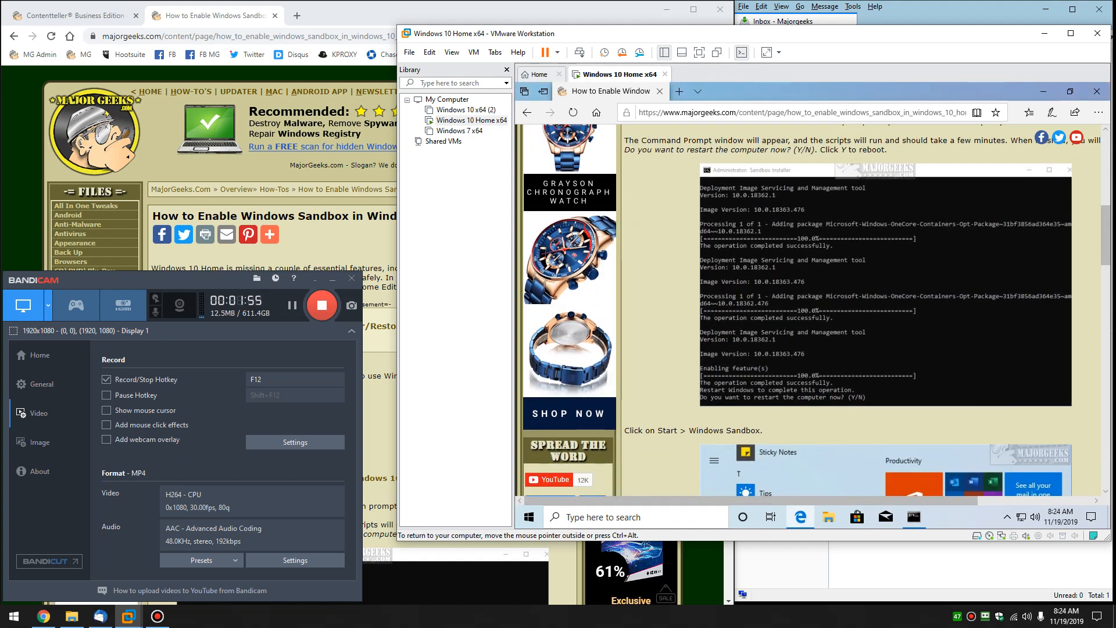
Scroll the MajorGeeks guide down to the Turn Windows features on or off section.
scroll(down, 3)
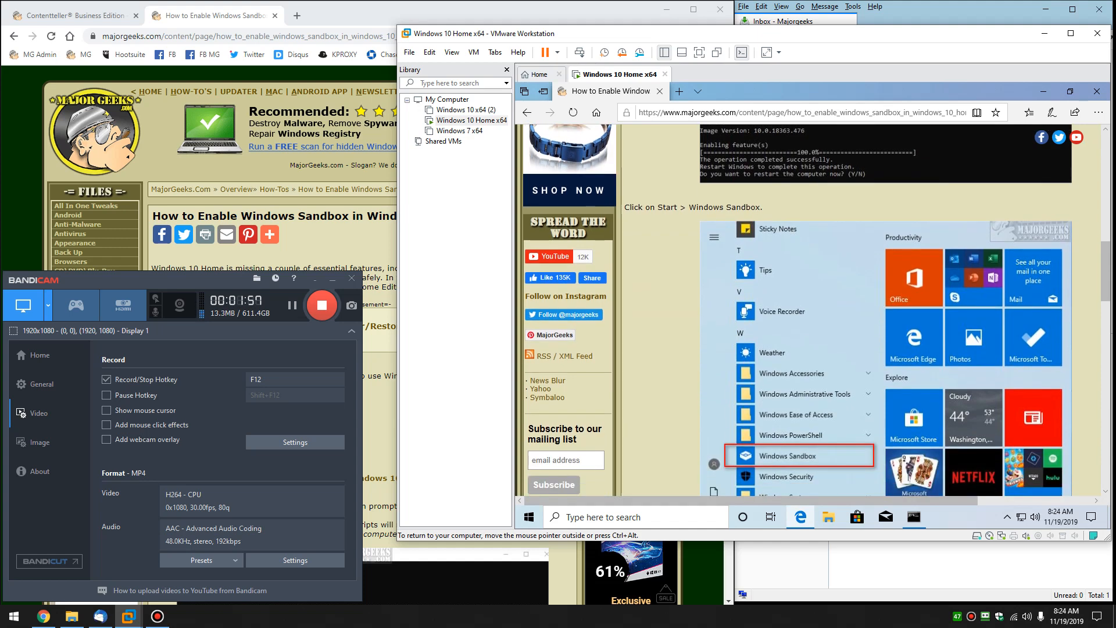
scroll(down, 3)
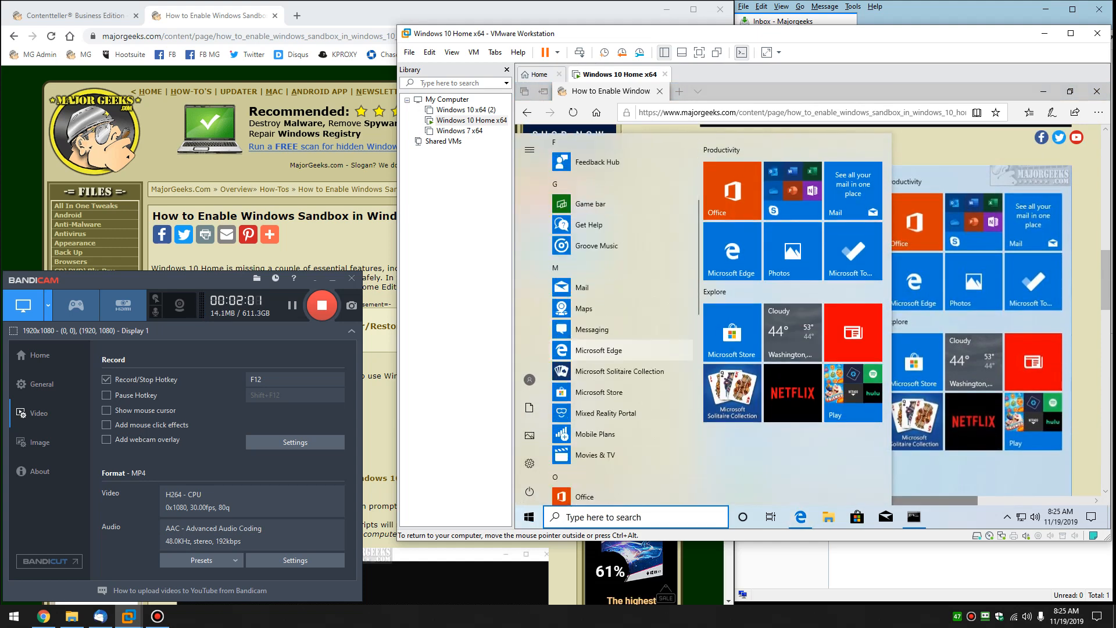
scroll(down, 3)
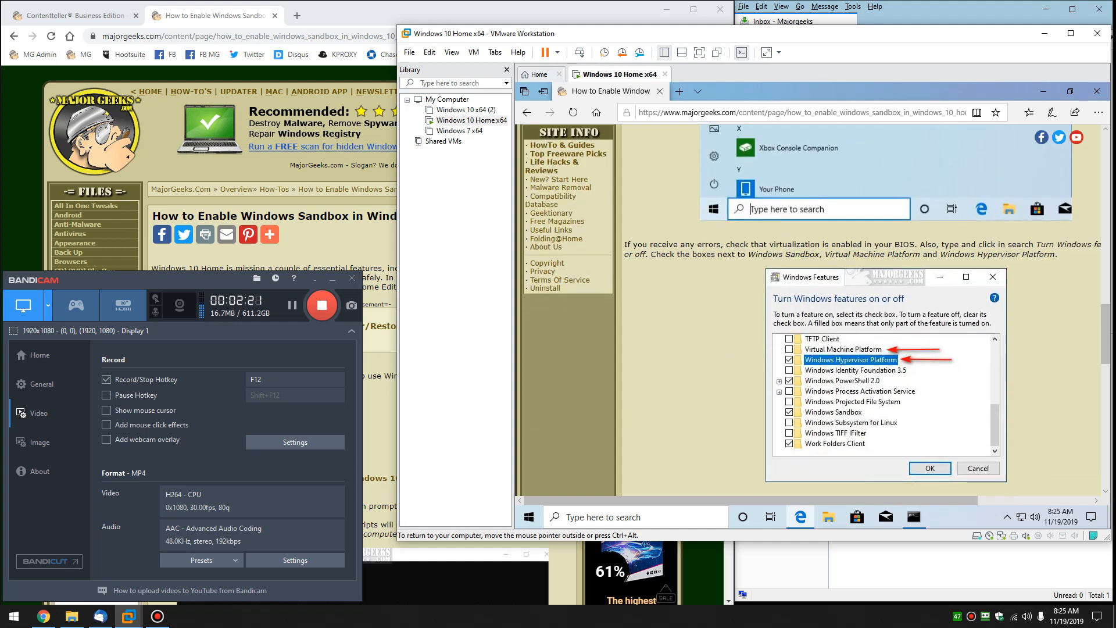
click(928, 468)
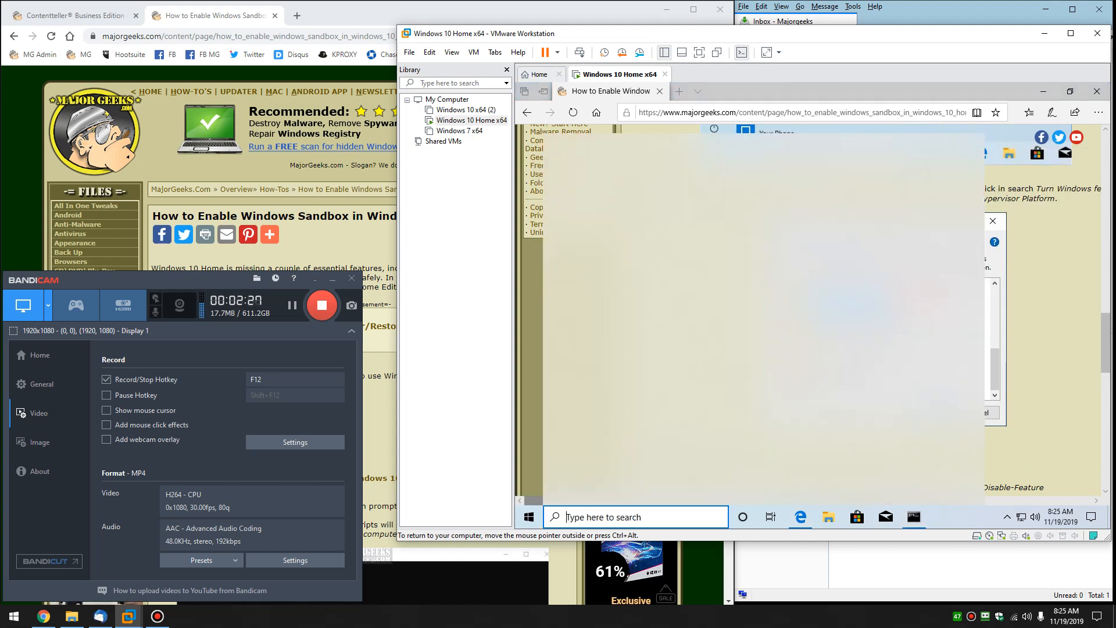
click(634, 516)
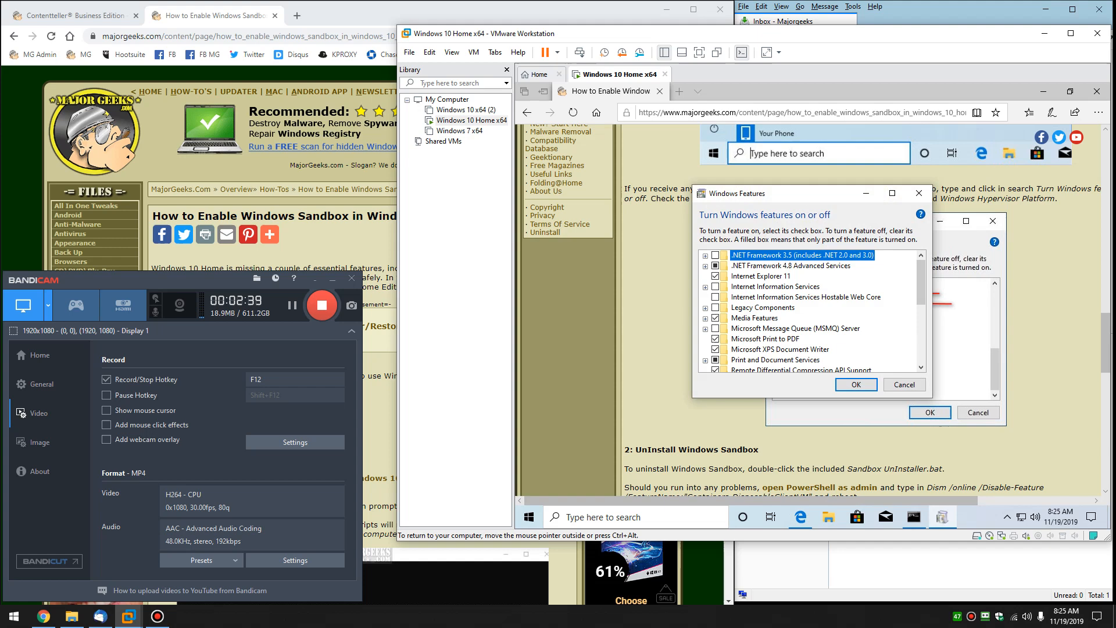
scroll(down, 3)
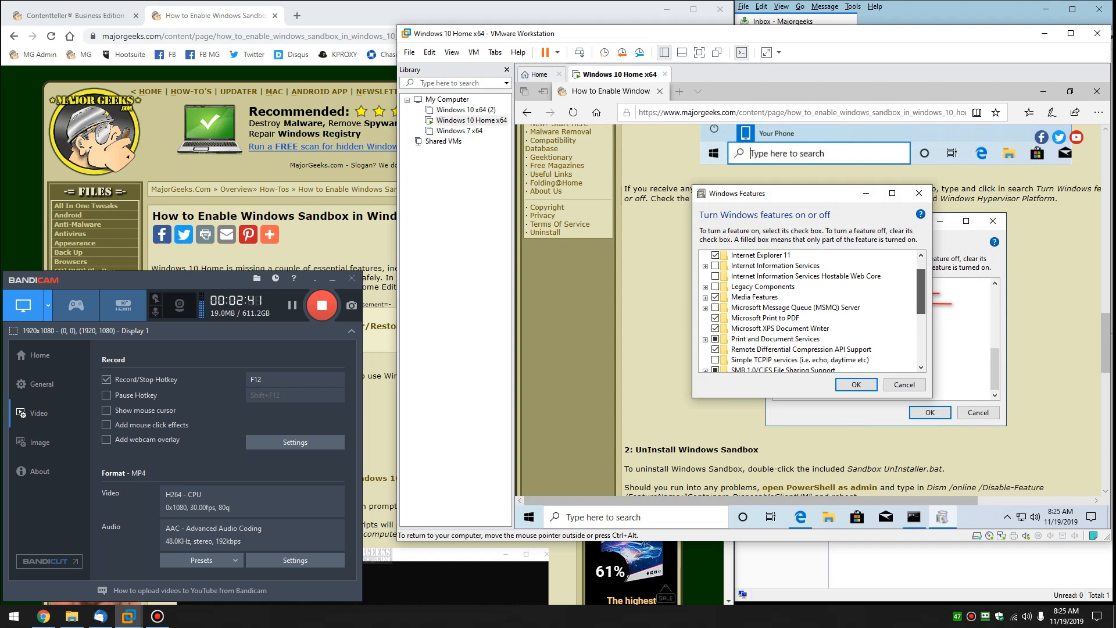
scroll(down, 3)
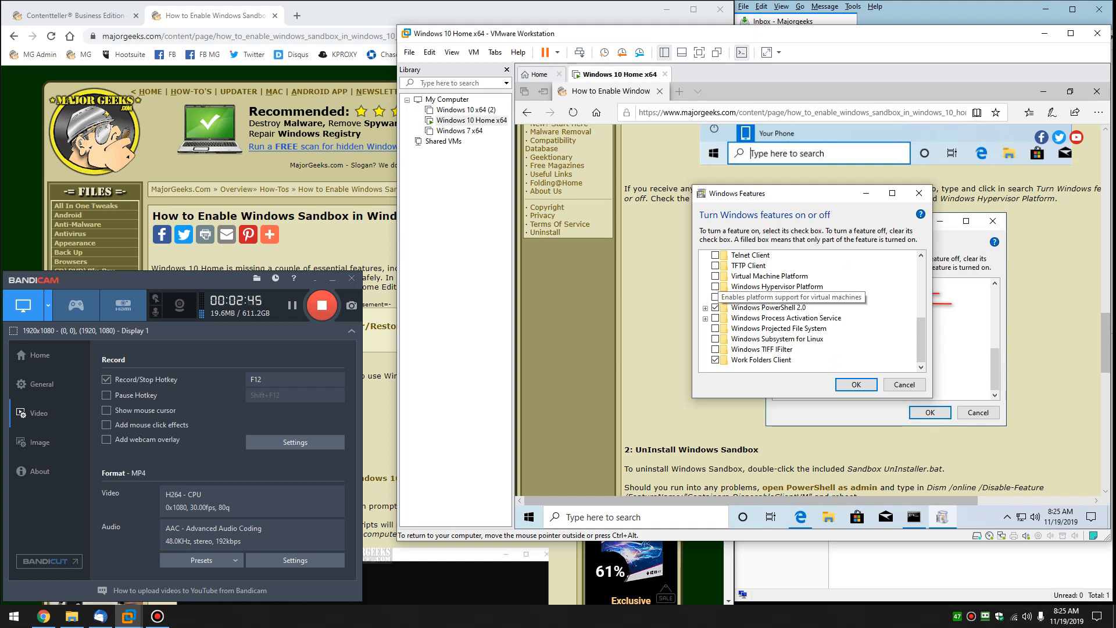
mouse_move(776, 286)
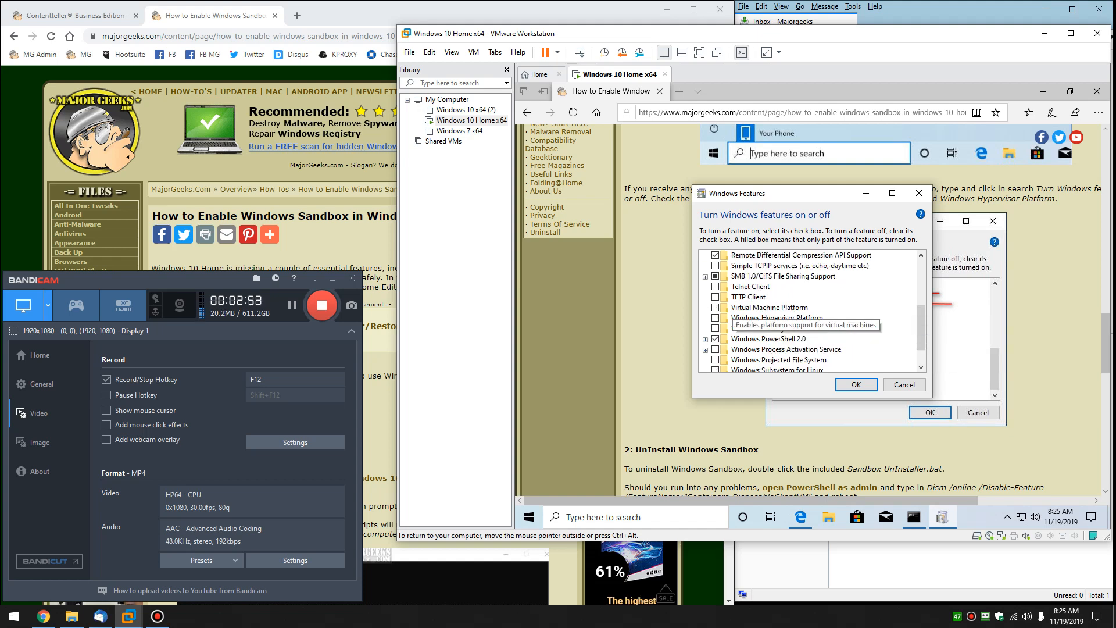
scroll(up, 3)
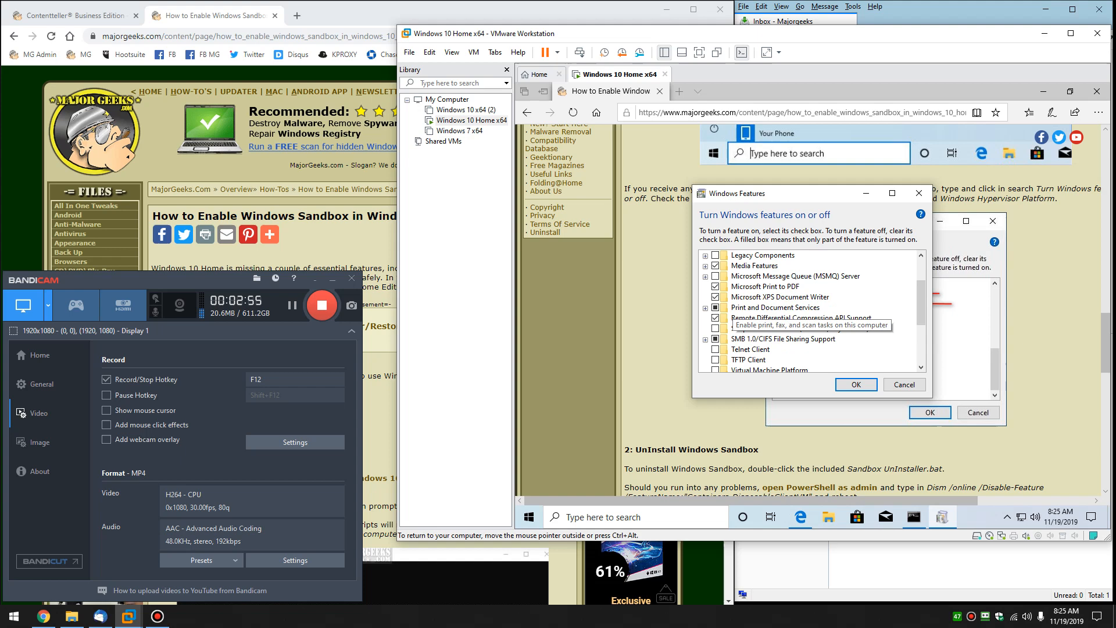
scroll(up, 3)
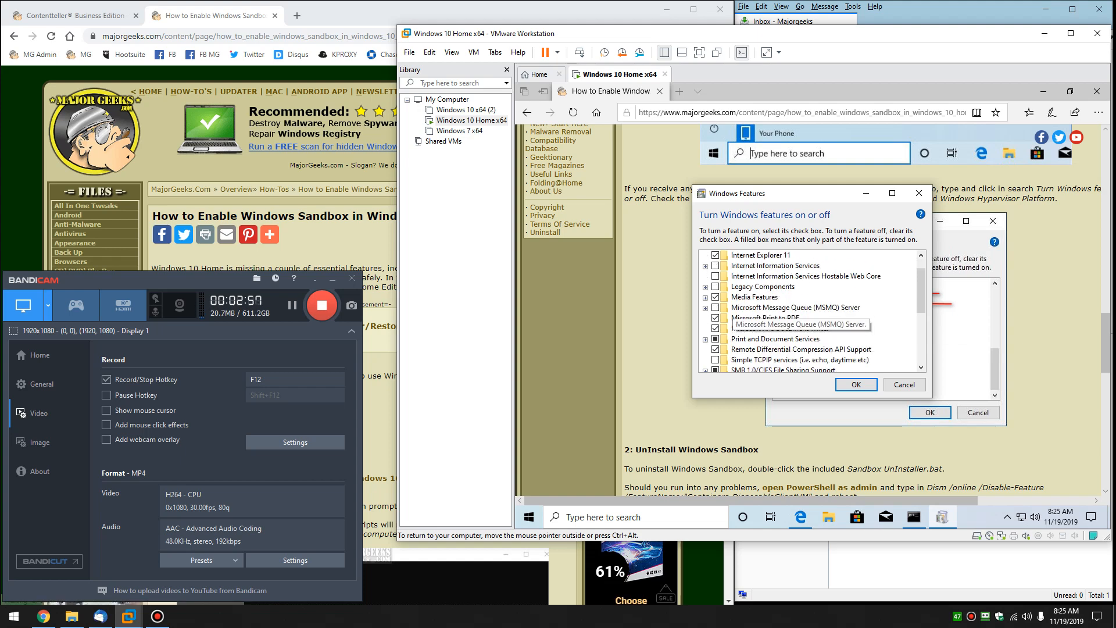
scroll(down, 3)
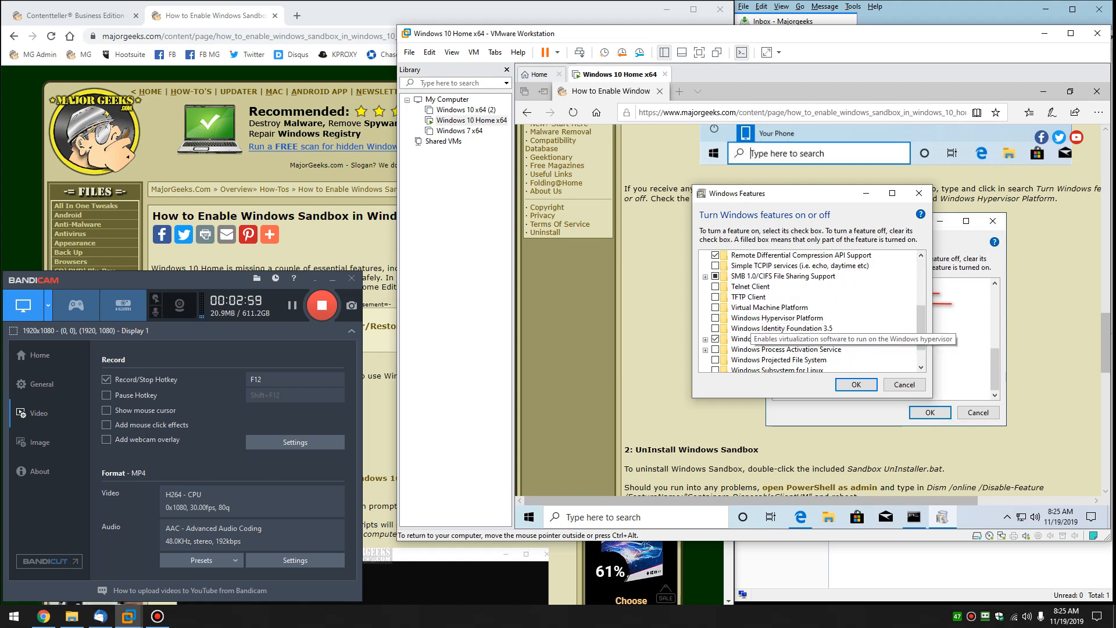
scroll(down, 3)
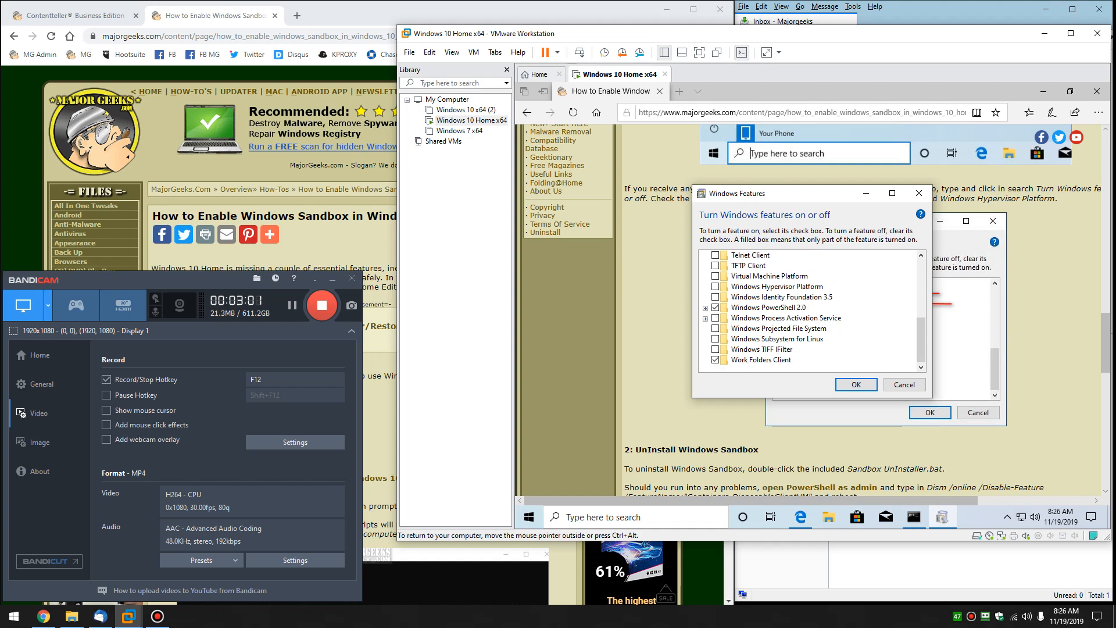
scroll(up, 3)
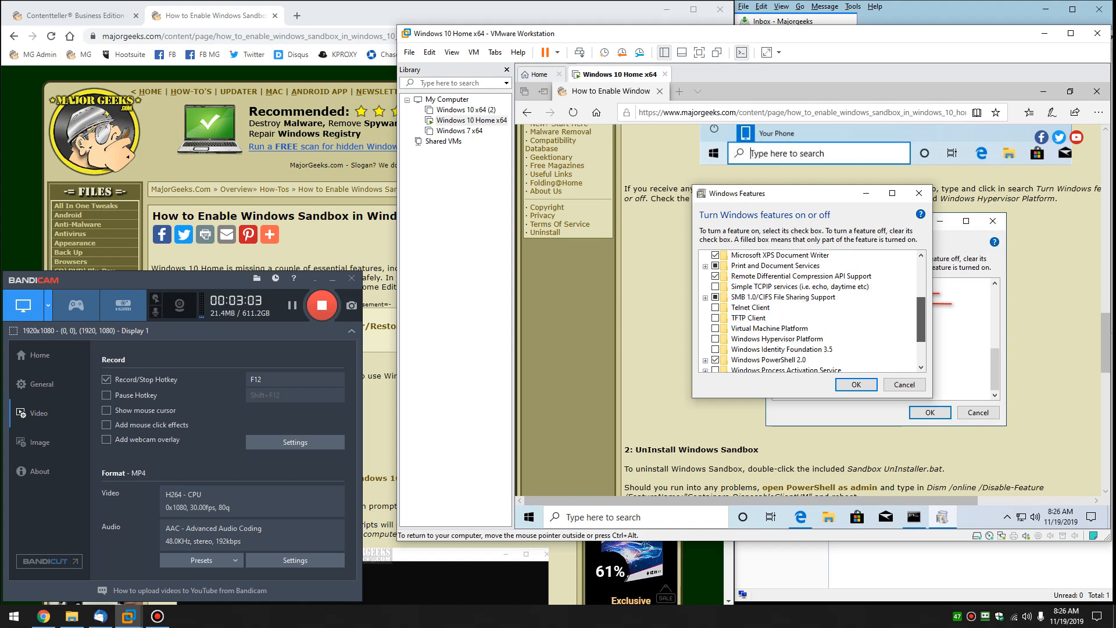
scroll(up, 3)
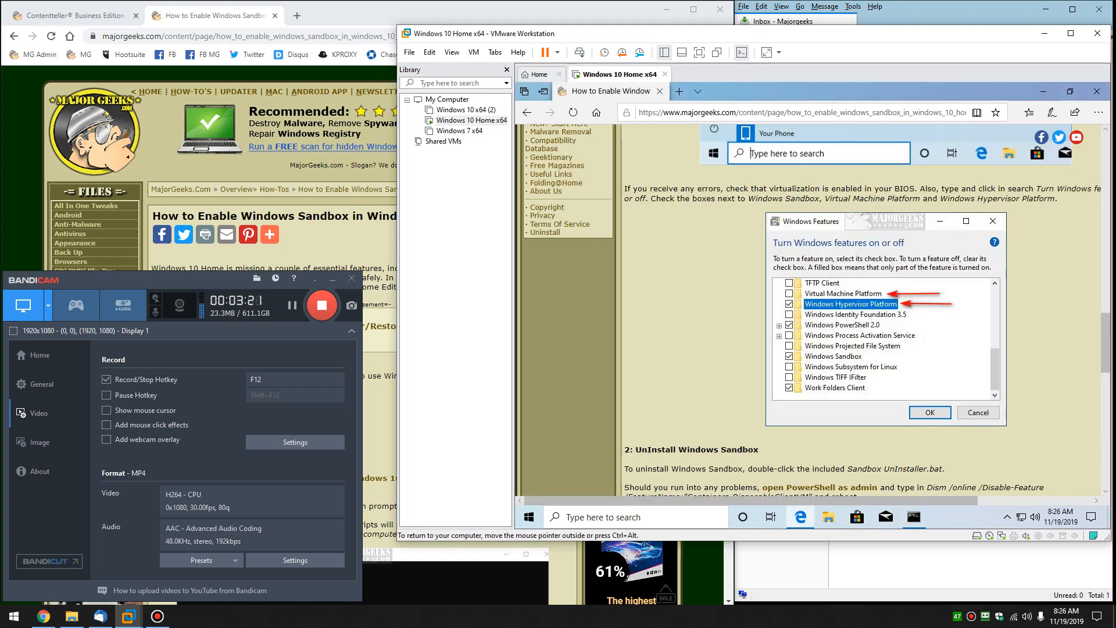
scroll(down, 3)
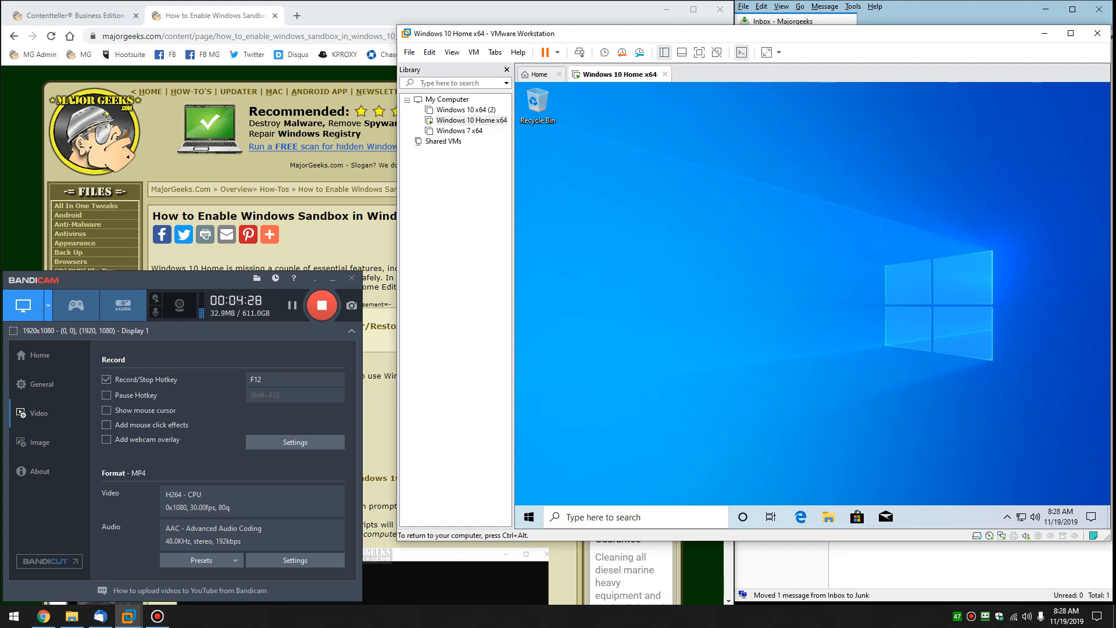
Open the Start menu in the VM and scroll the app list.
click(527, 516)
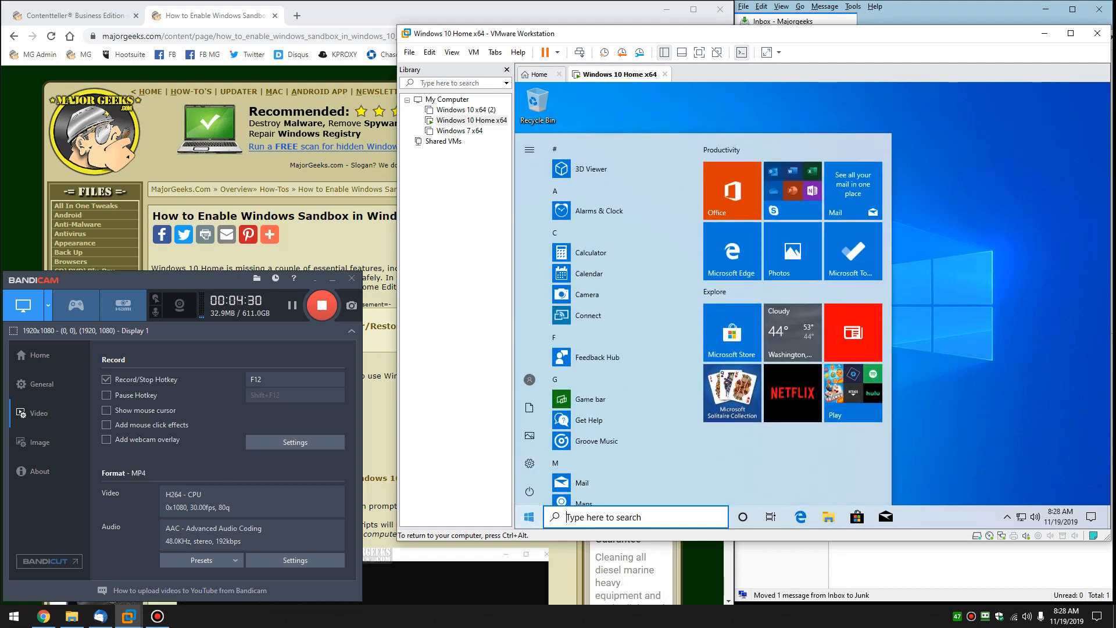
scroll(down, 3)
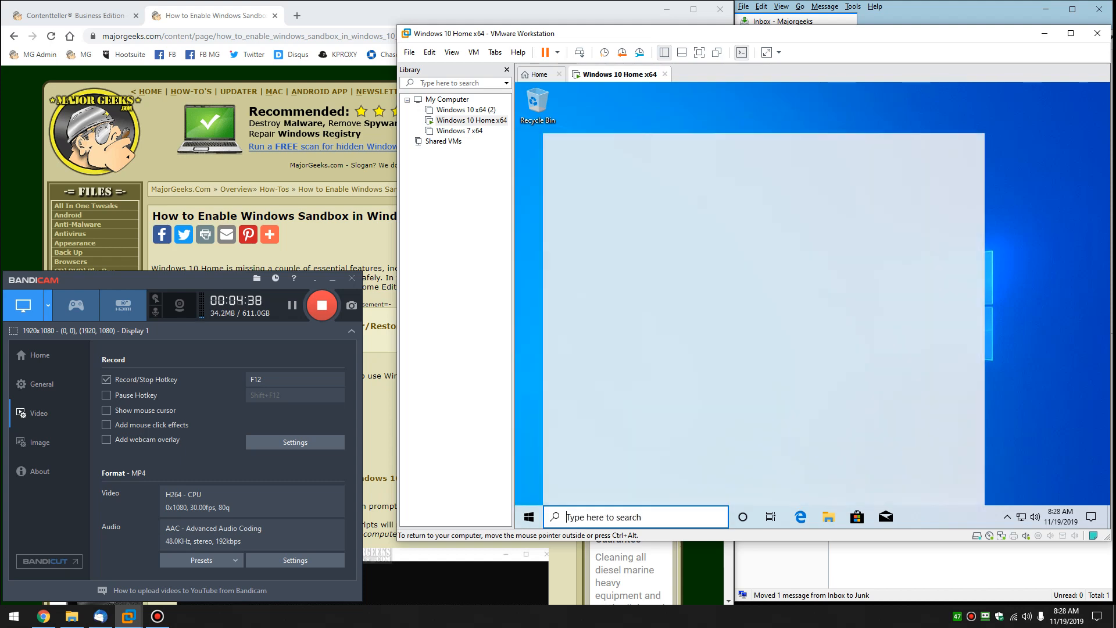
Search 'turn w', open Turn Windows features on or off, and scroll to Windows Sandbox.
text(turn)
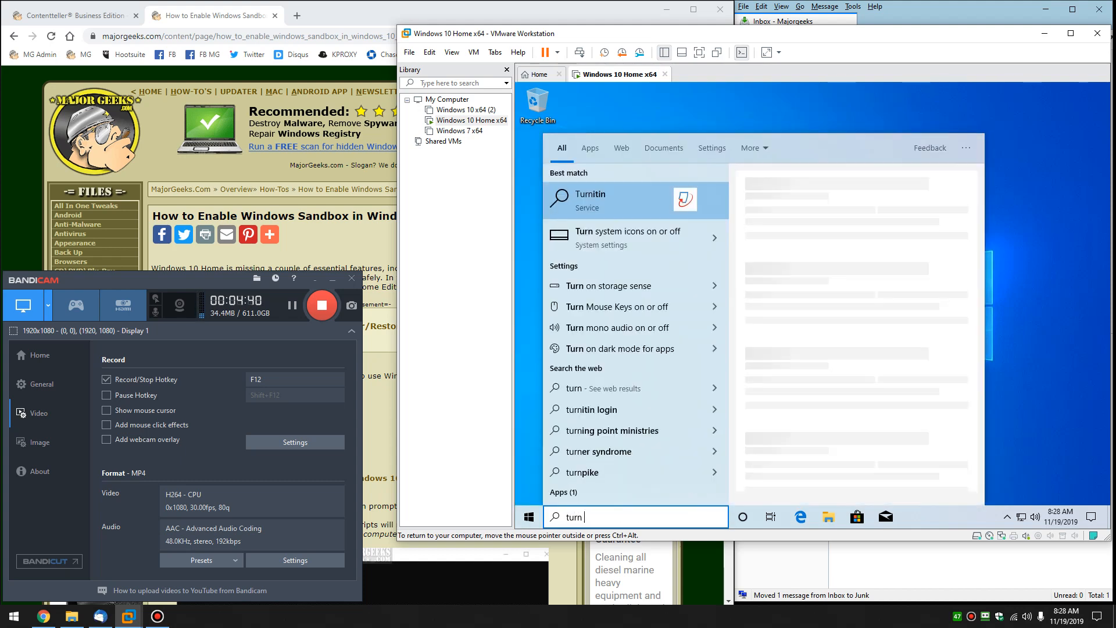
text(w)
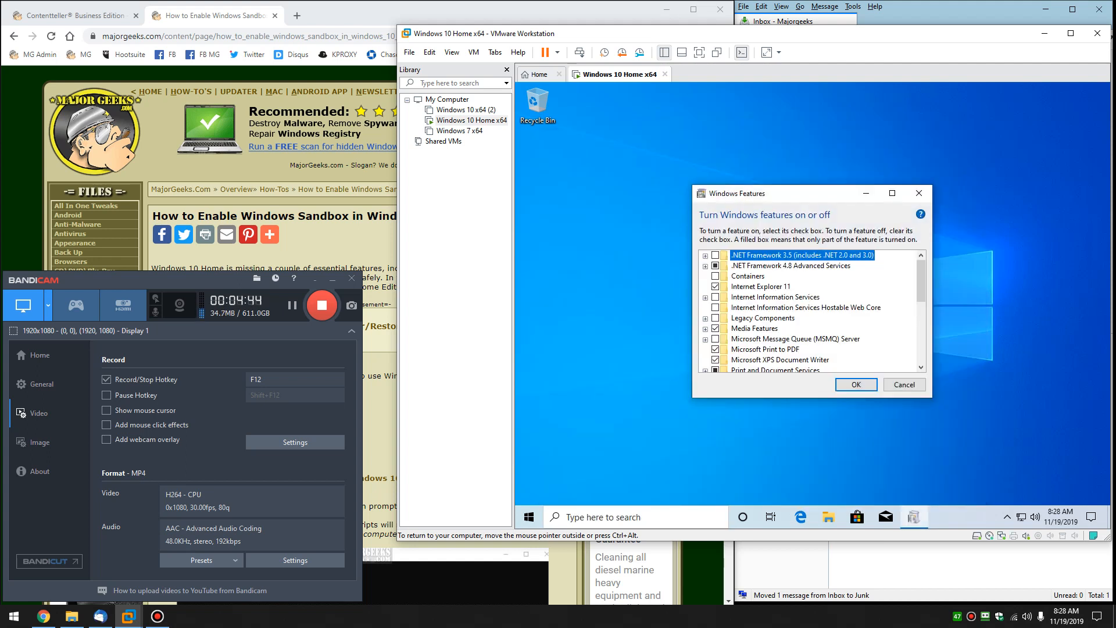
scroll(down, 3)
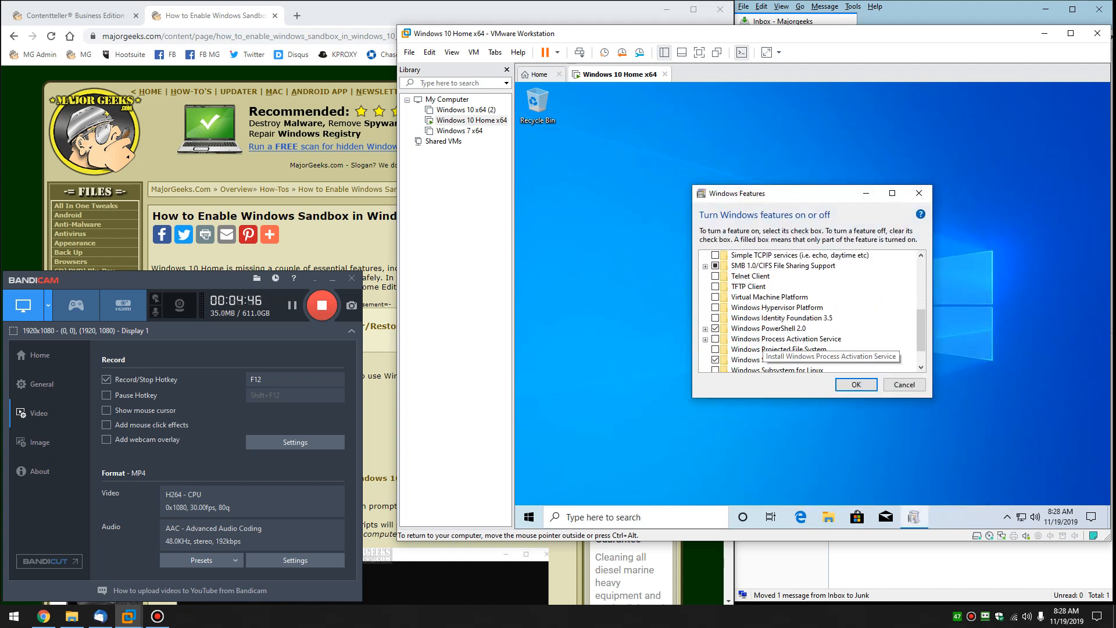
scroll(down, 3)
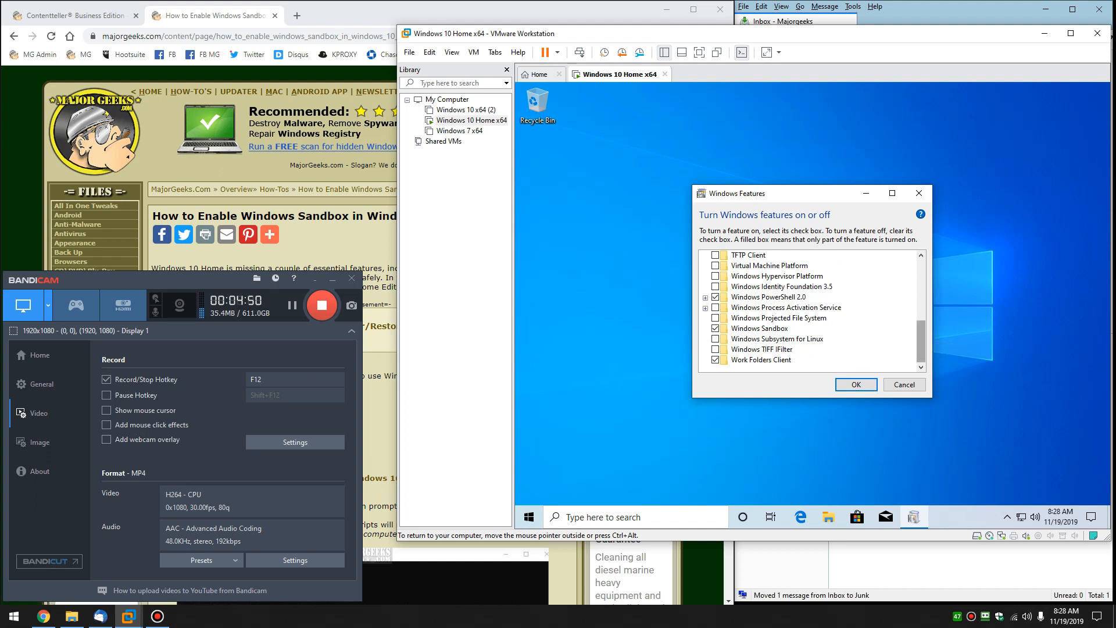
scroll(up, 3)
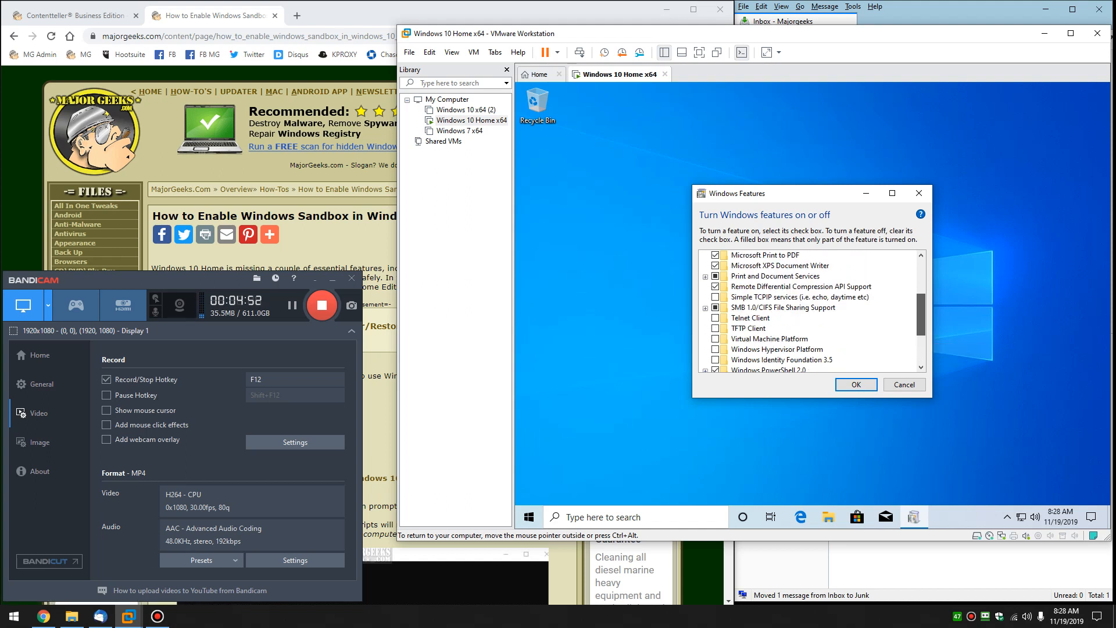
scroll(down, 3)
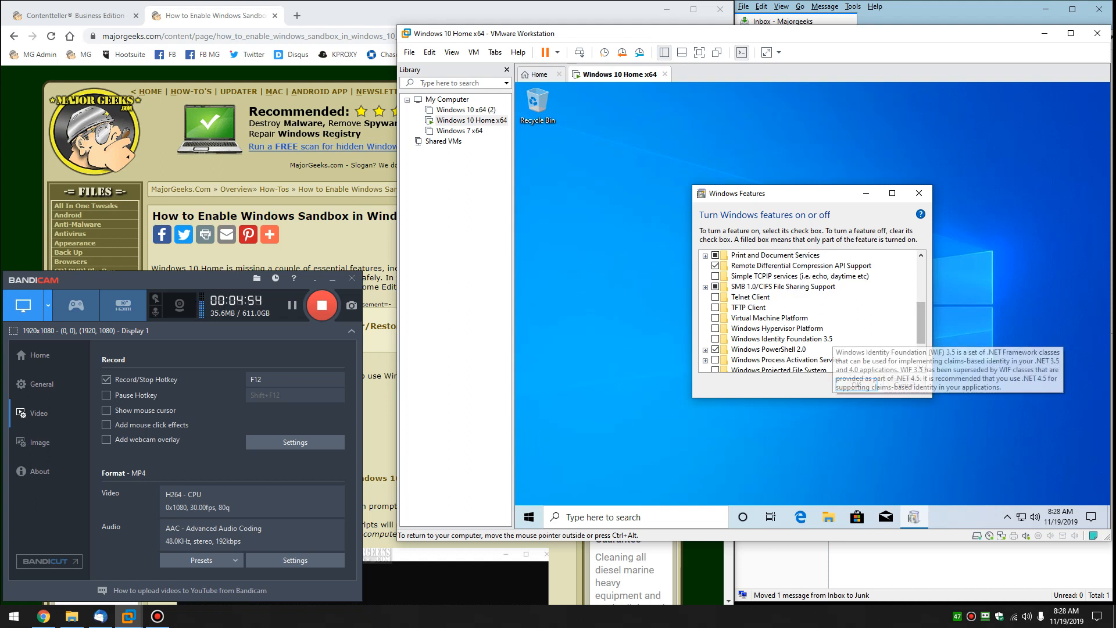
mouse_move(769, 317)
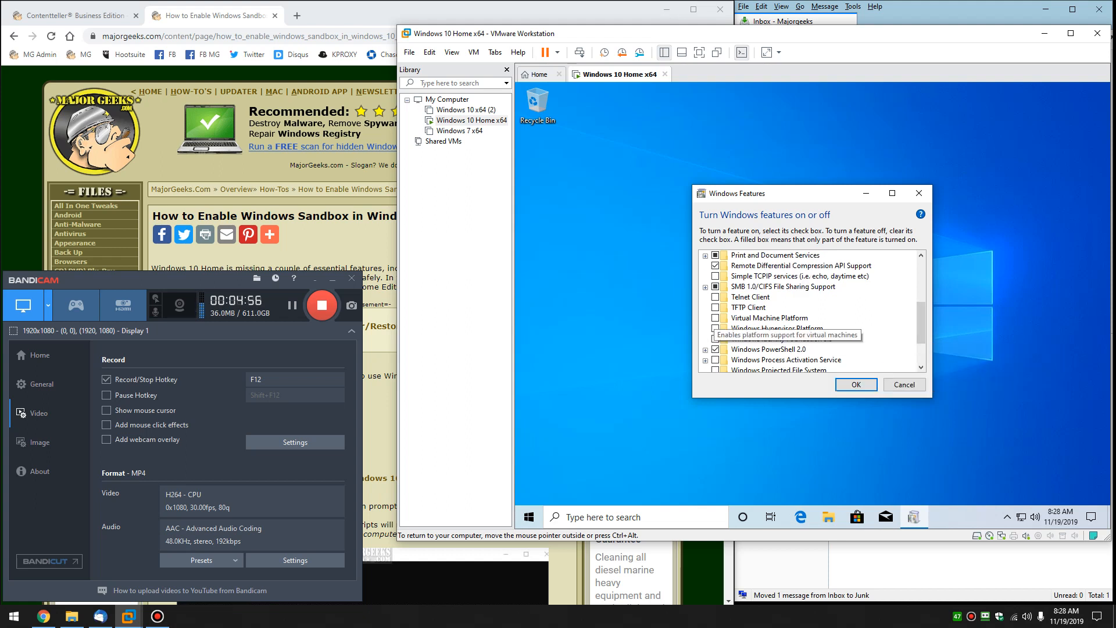